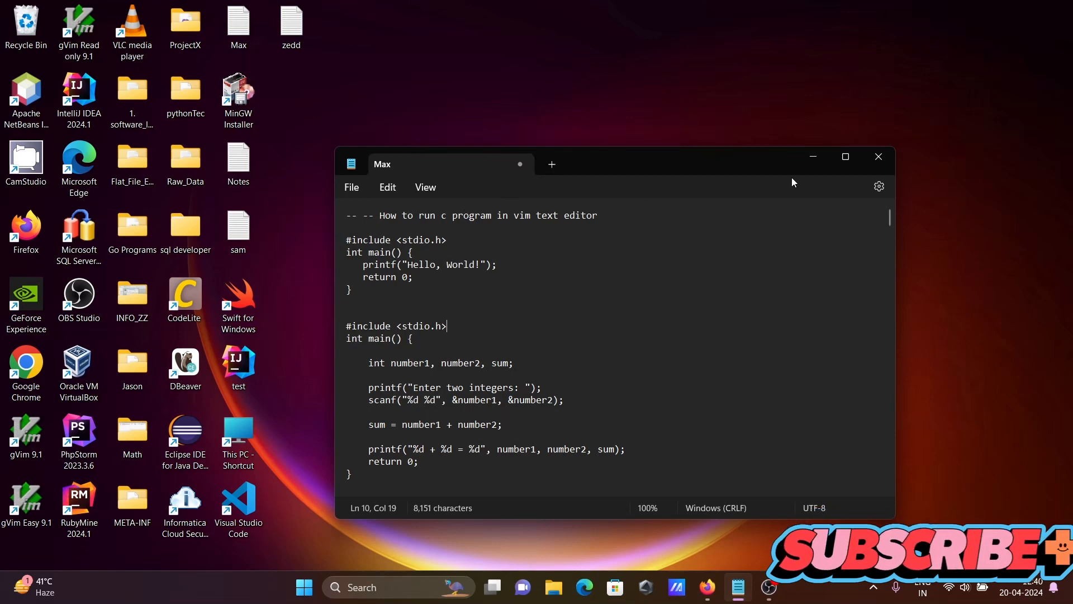
Step: Confirm GCC 6.3.0 (MinGW) is installed via gcc --version in Command Prompt, then close it
{"action": "type", "text": "cmd"}
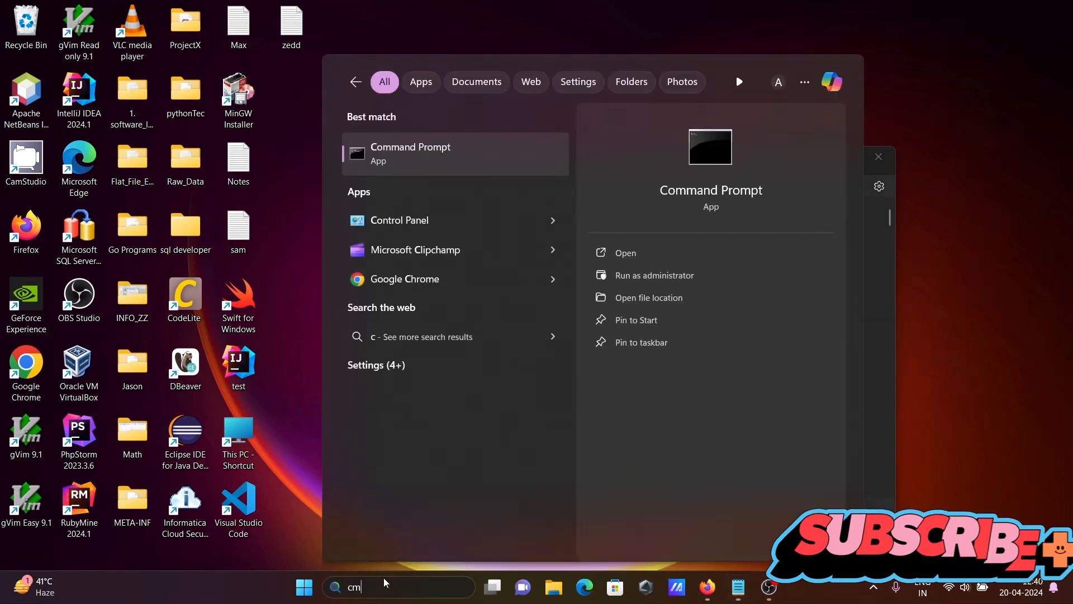
{"action": "left_click", "coordinate": [410, 153]}
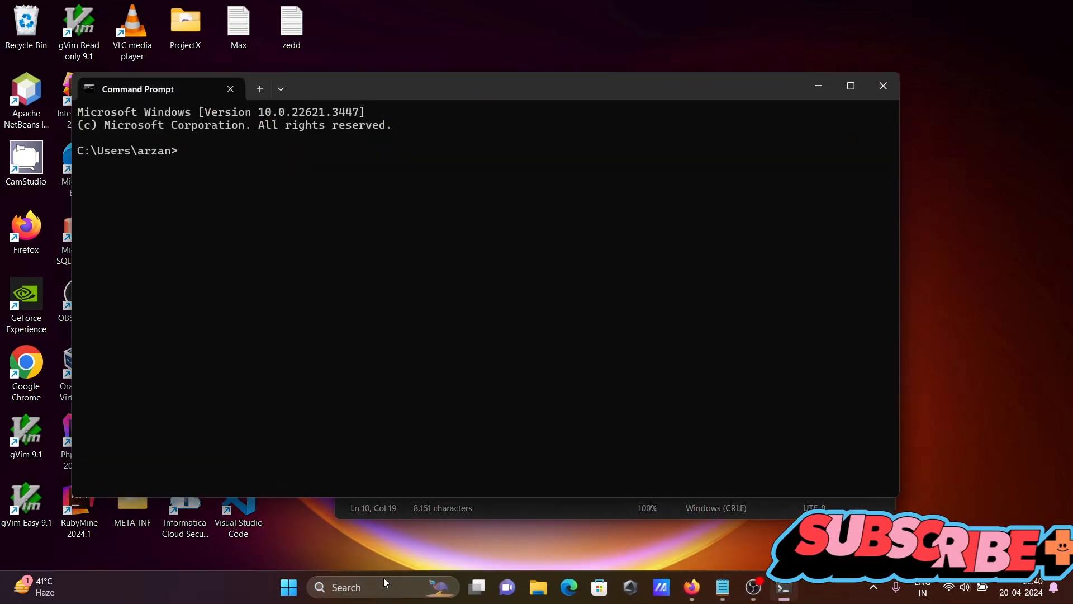
{"action": "type", "text": "gcc --"}
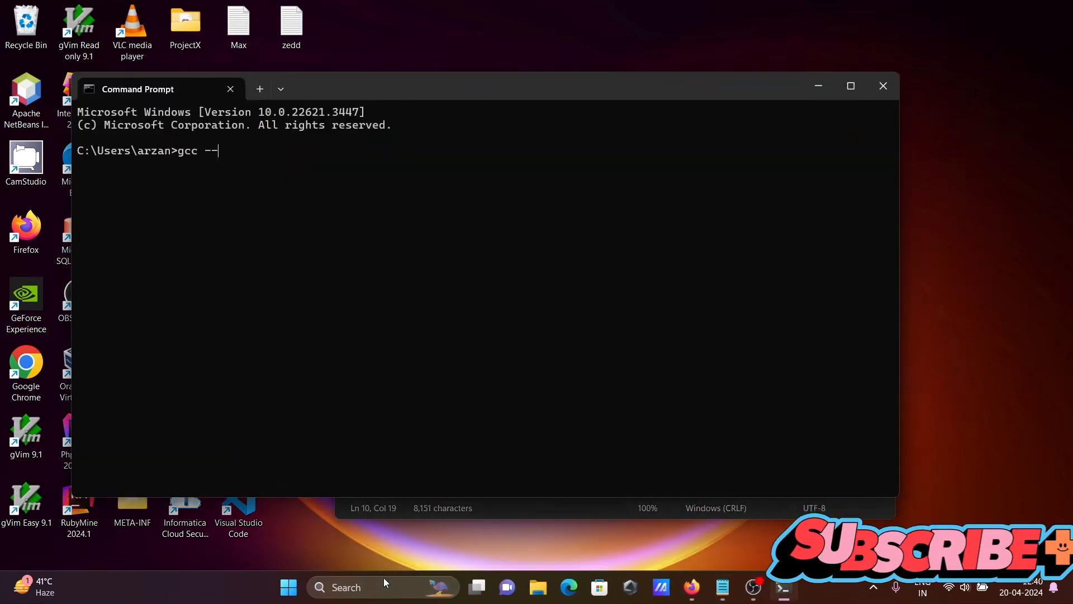
{"action": "type", "text": "version"}
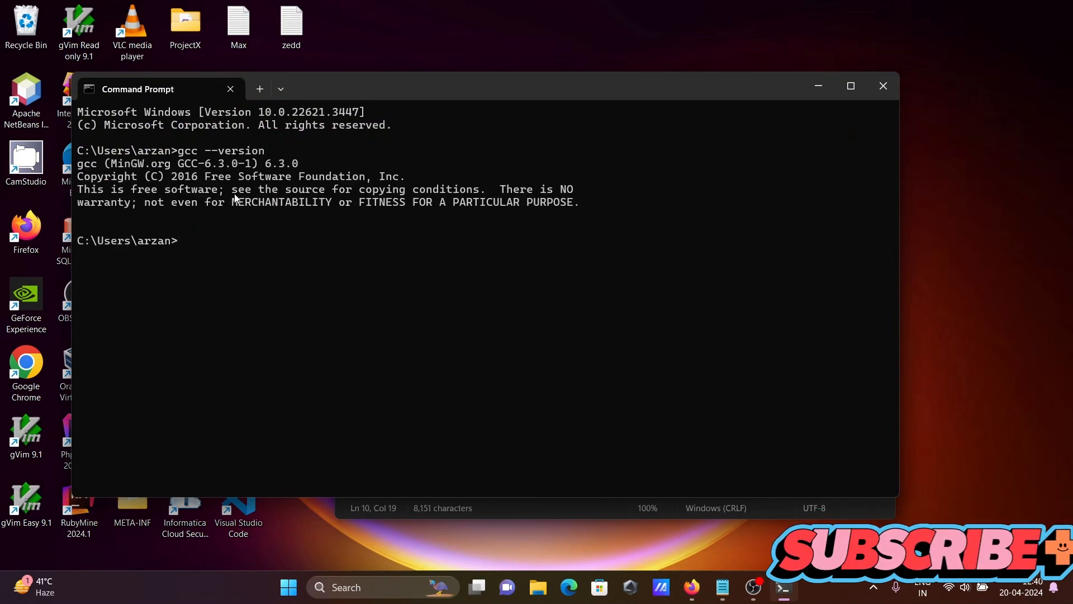
{"action": "mouse_move", "coordinate": [326, 174]}
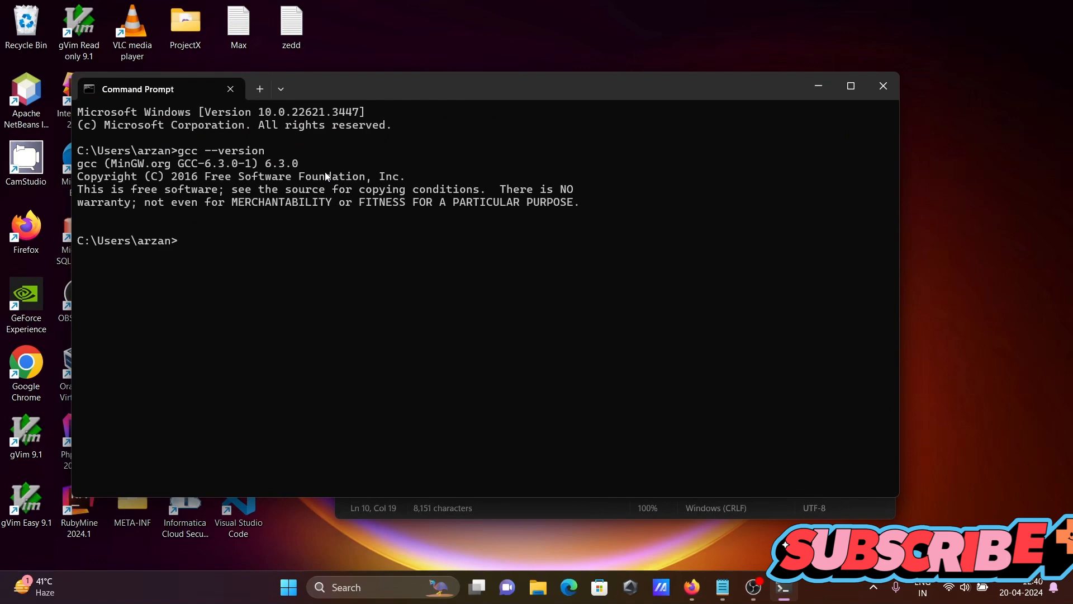
{"action": "mouse_move", "coordinate": [883, 85]}
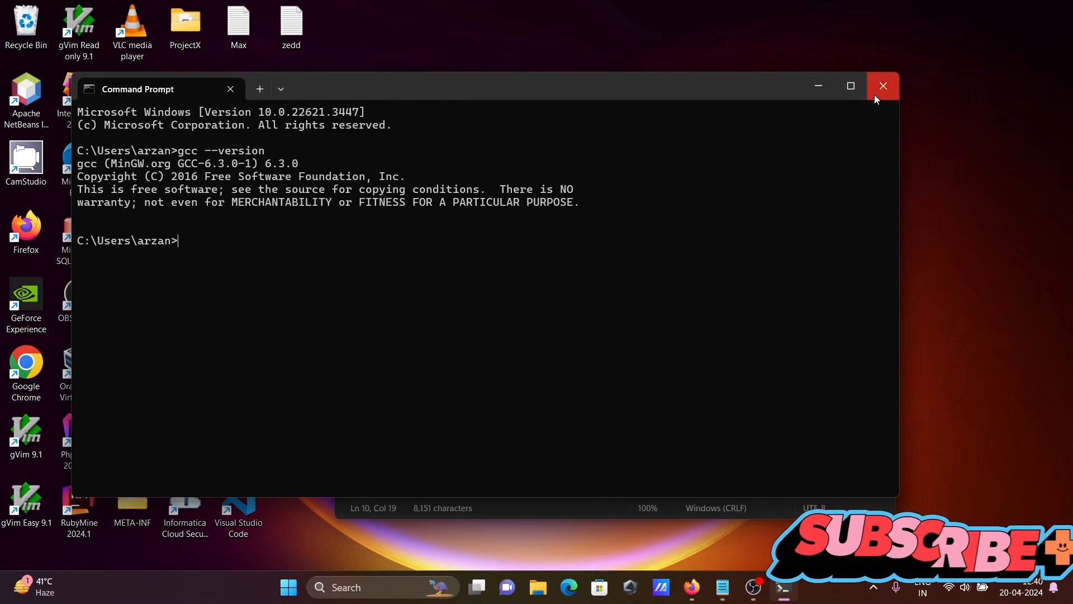
{"action": "left_click", "coordinate": [883, 85]}
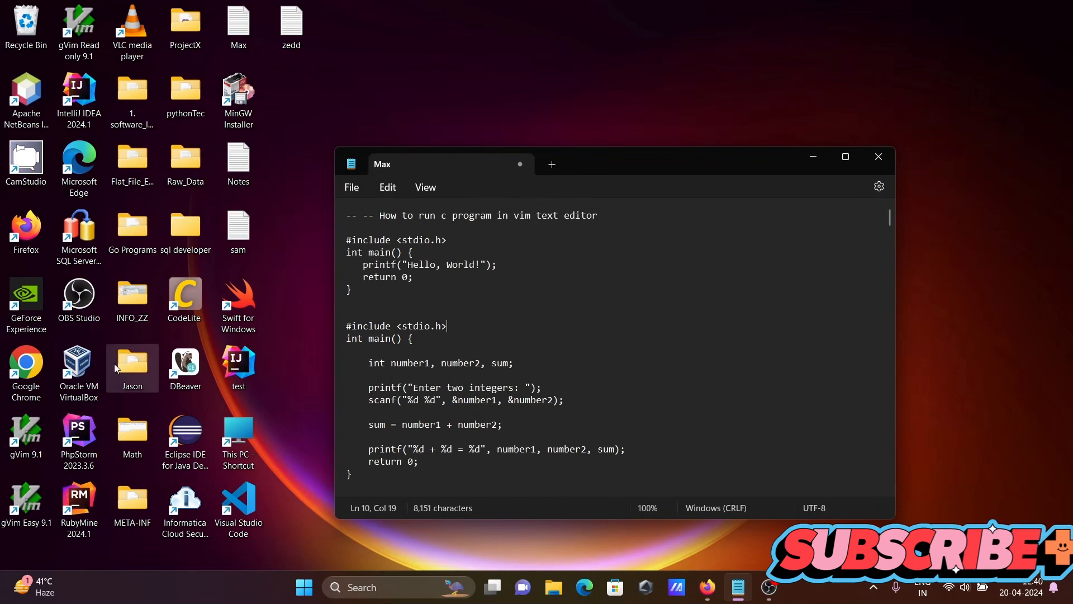
Step: Copy the Hello World C program from the Notepad notes into a new gVim buffer
{"action": "left_click", "coordinate": [26, 429]}
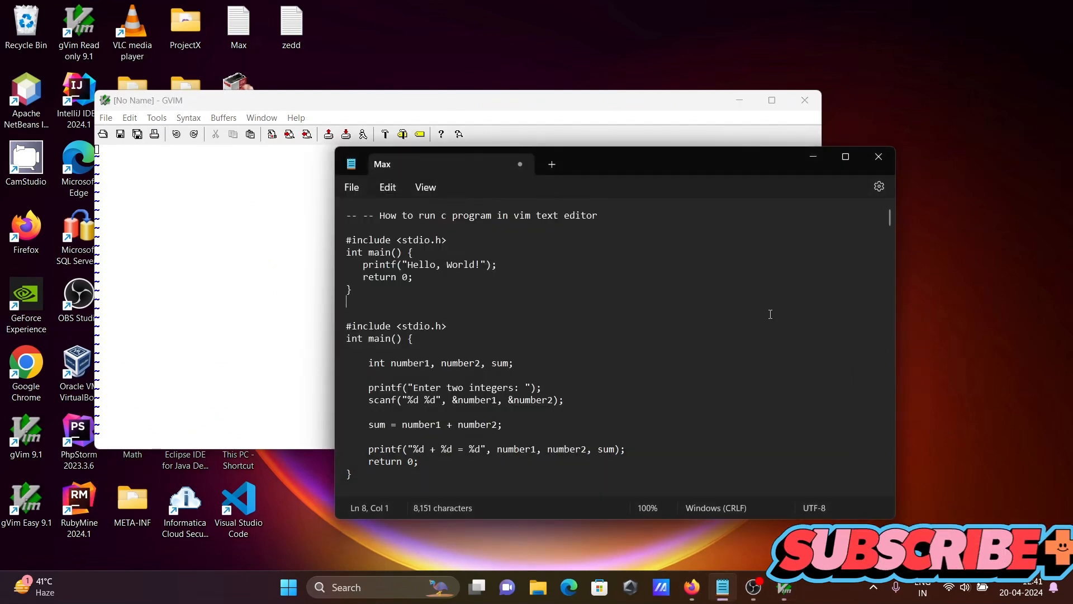
{"action": "left_click_drag", "start_coordinate": [347, 239], "coordinate": [351, 288]}
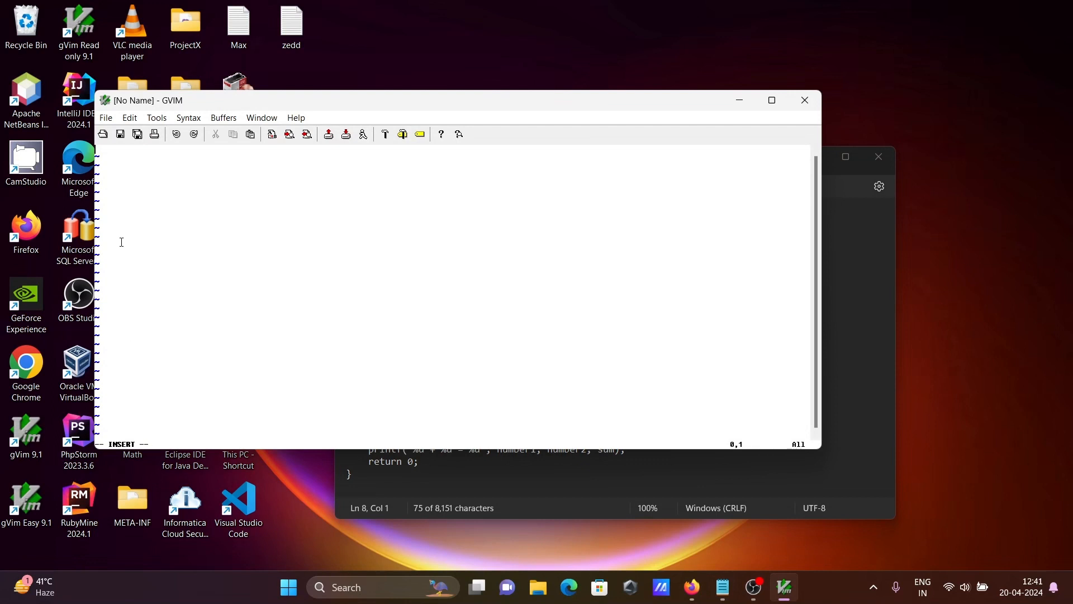
{"action": "right_click", "coordinate": [120, 241]}
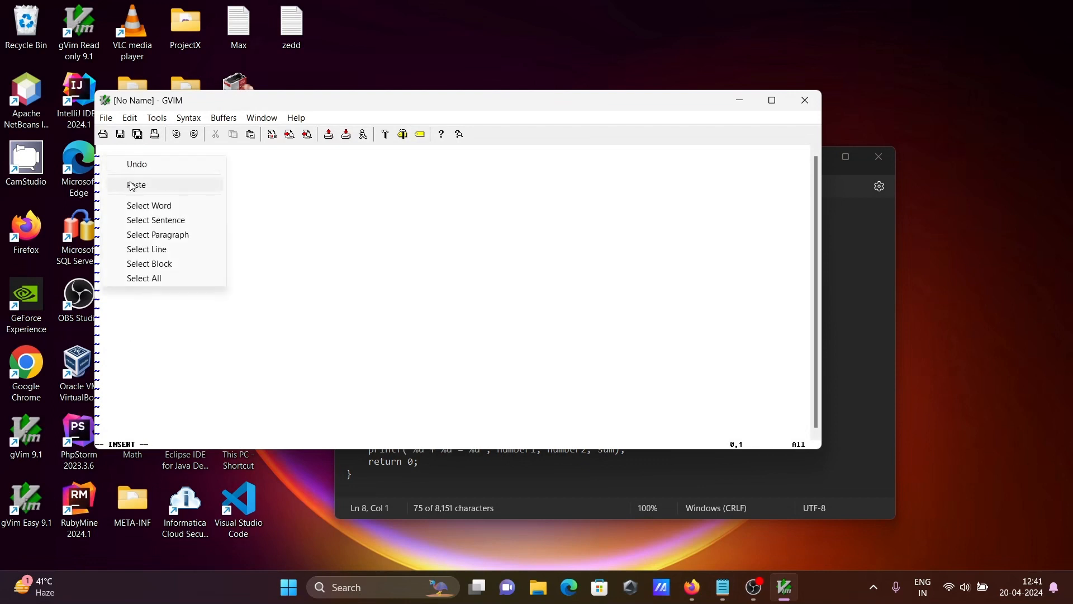
{"action": "left_click", "coordinate": [137, 185]}
{"action": "type", "text": ":"}
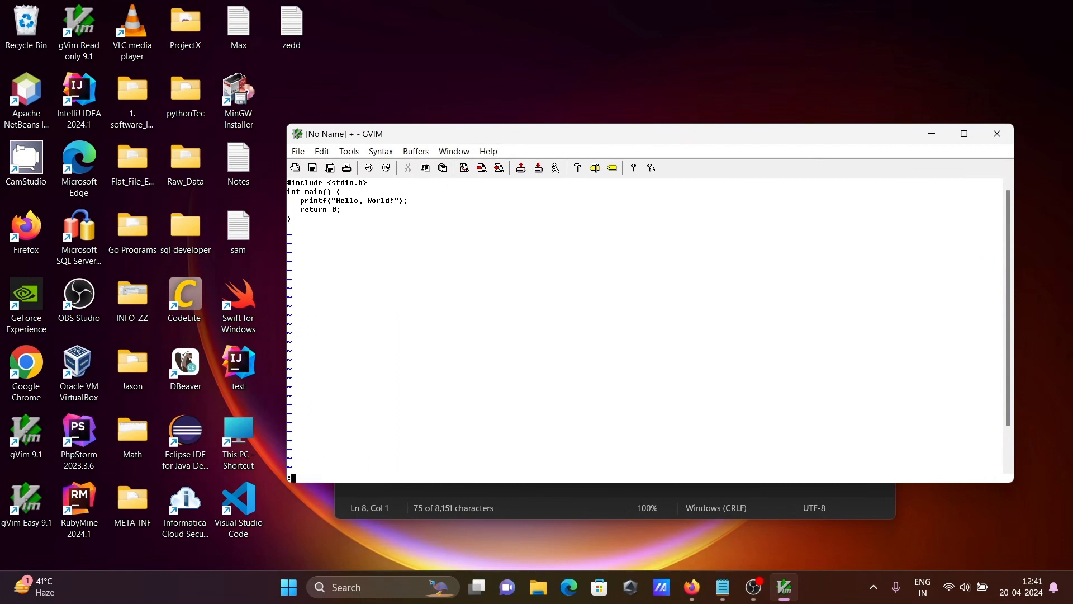
Step: Write the buffer to test1.c with :w
{"action": "type", "text": "w"}
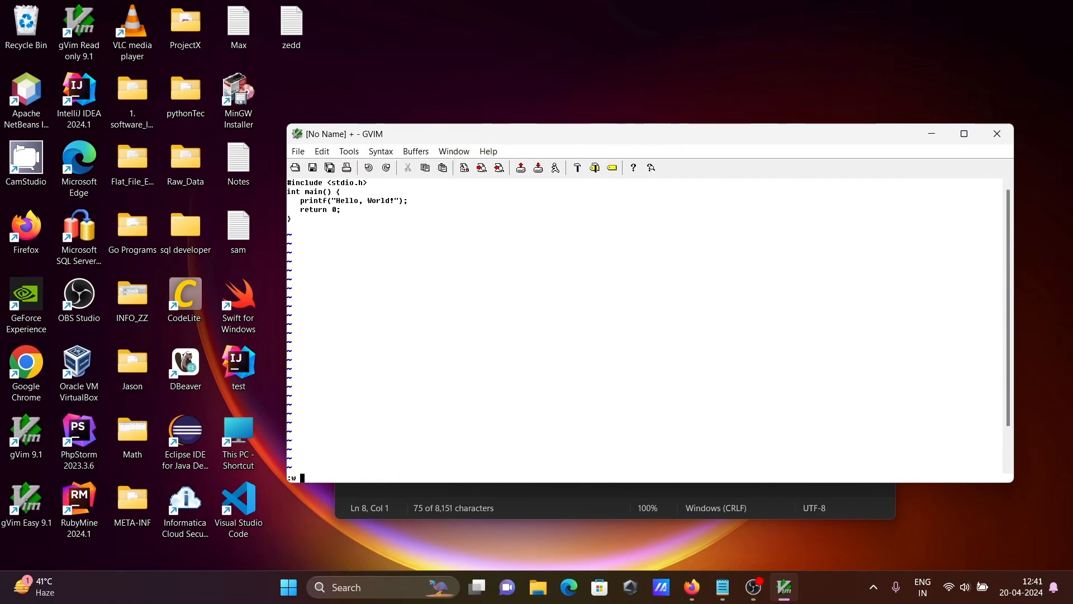
{"action": "type", "text": "test1"}
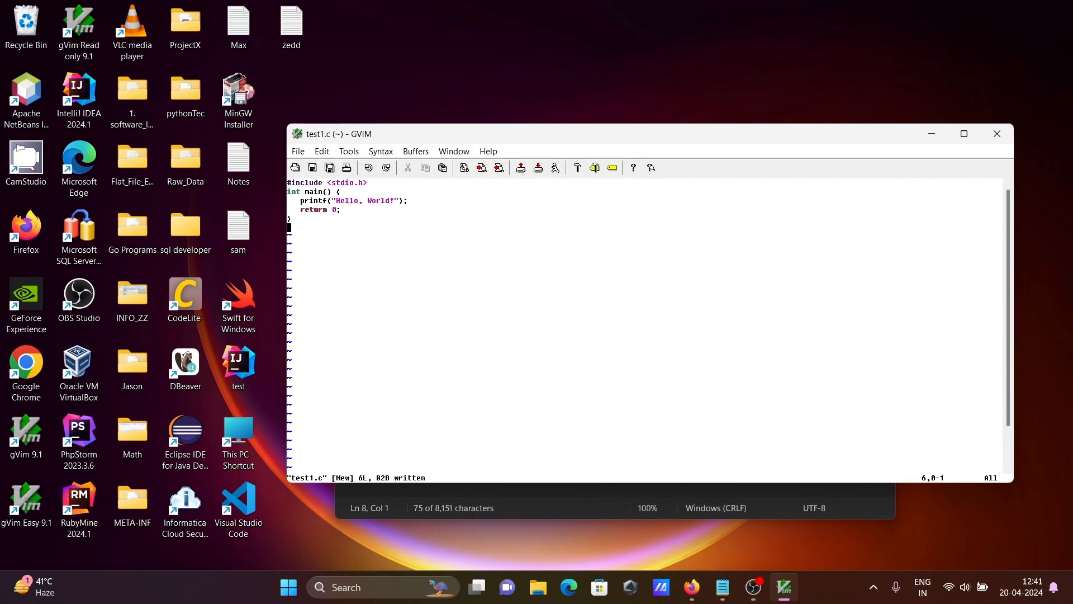
{"action": "mouse_move", "coordinate": [328, 140]}
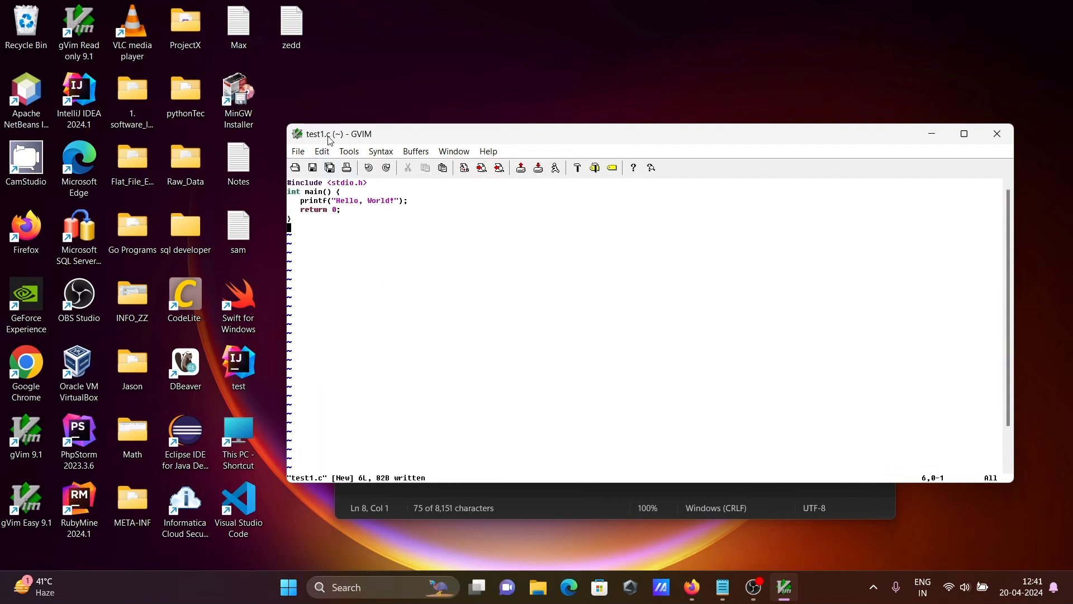
{"action": "mouse_move", "coordinate": [384, 394]}
{"action": "type", "text": ":"}
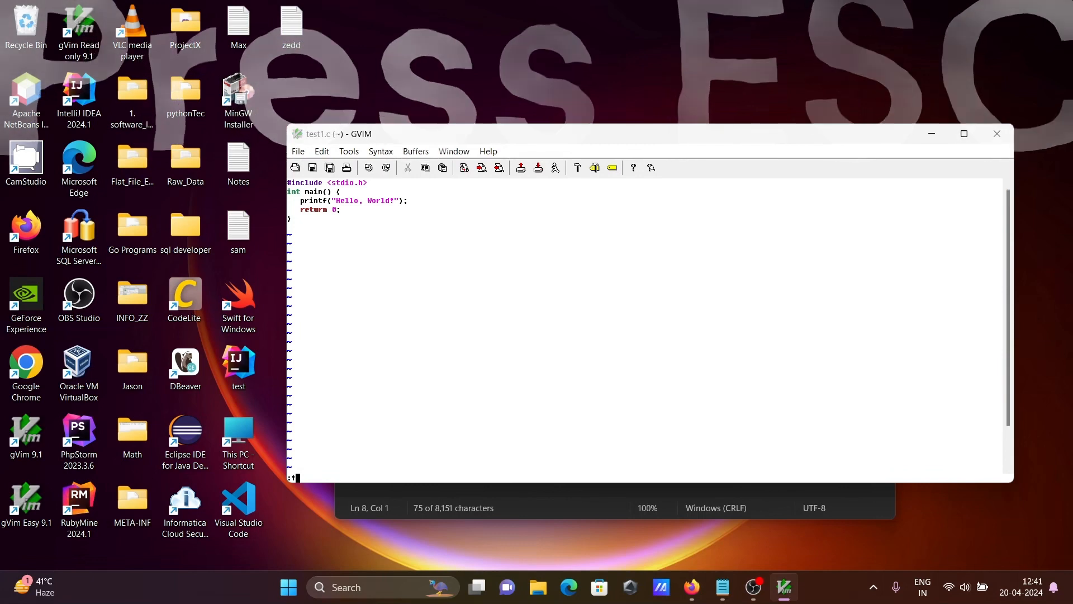
Step: Compile and run test1.c from gVim with :!gcc test1.c && a
{"action": "type", "text": "!gcc t"}
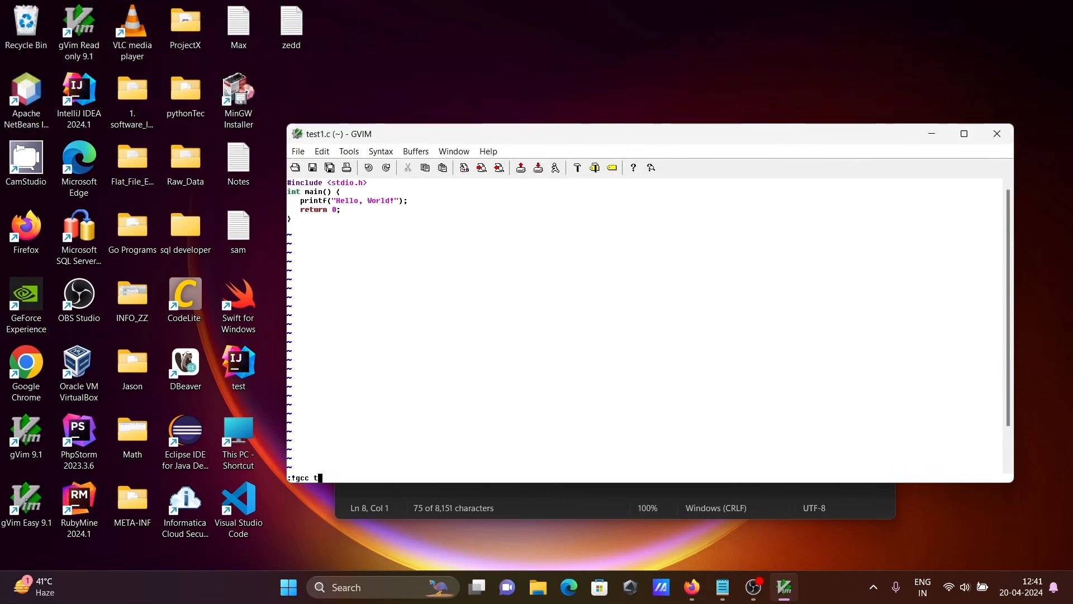
{"action": "type", "text": "est1"}
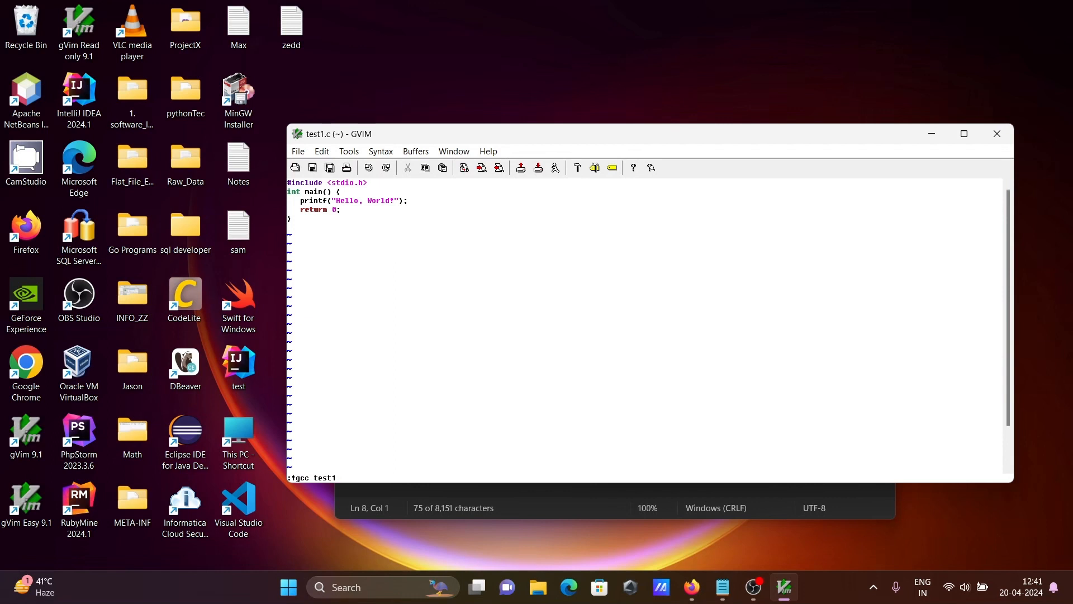
{"action": "type", "text": ".c &&"}
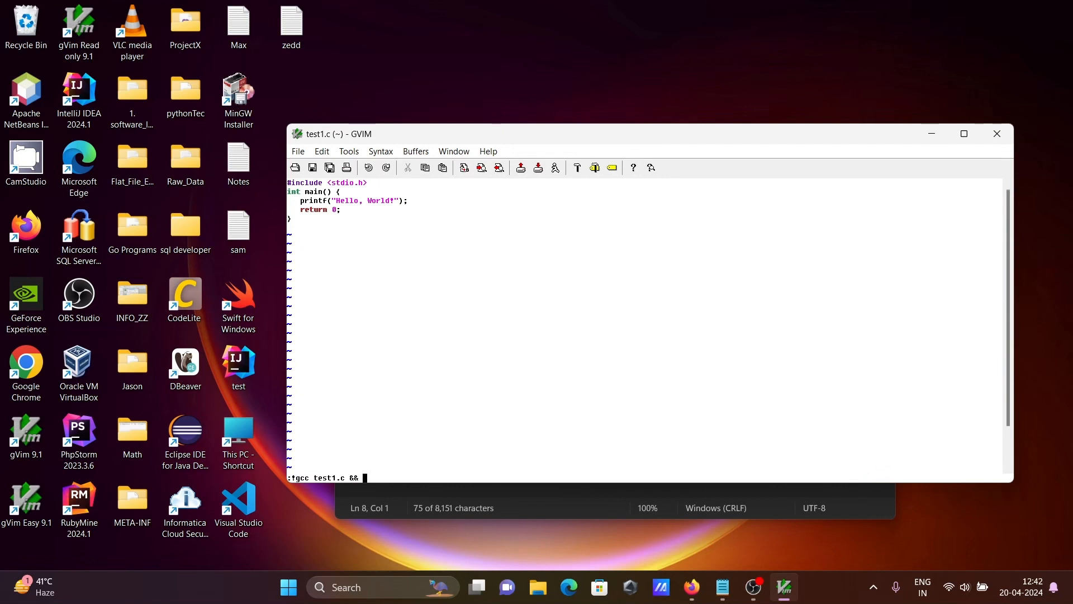
{"action": "type", "text": "a"}
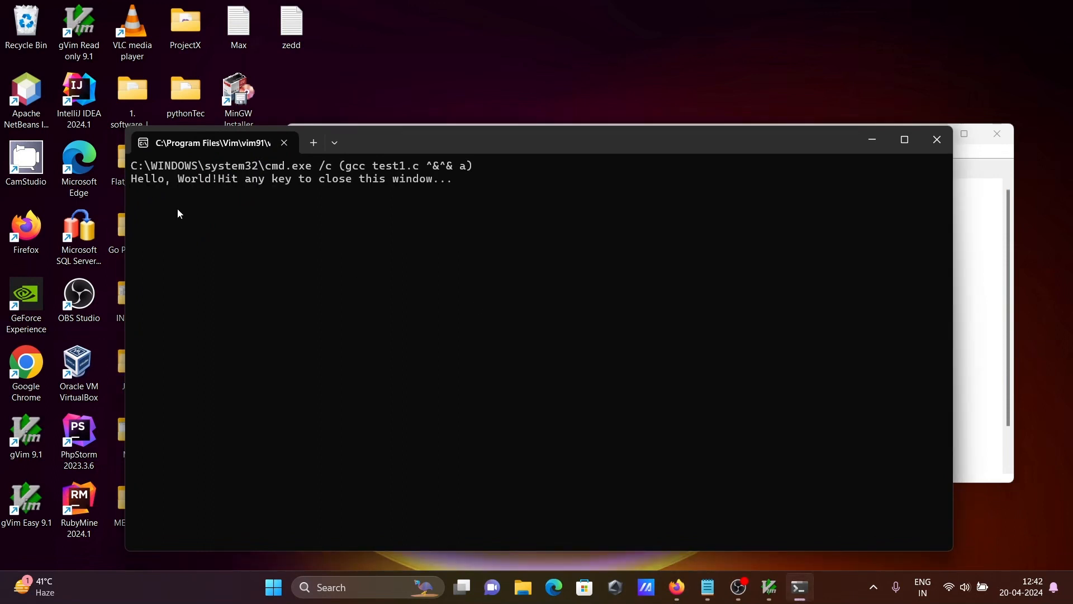
{"action": "mouse_move", "coordinate": [356, 196]}
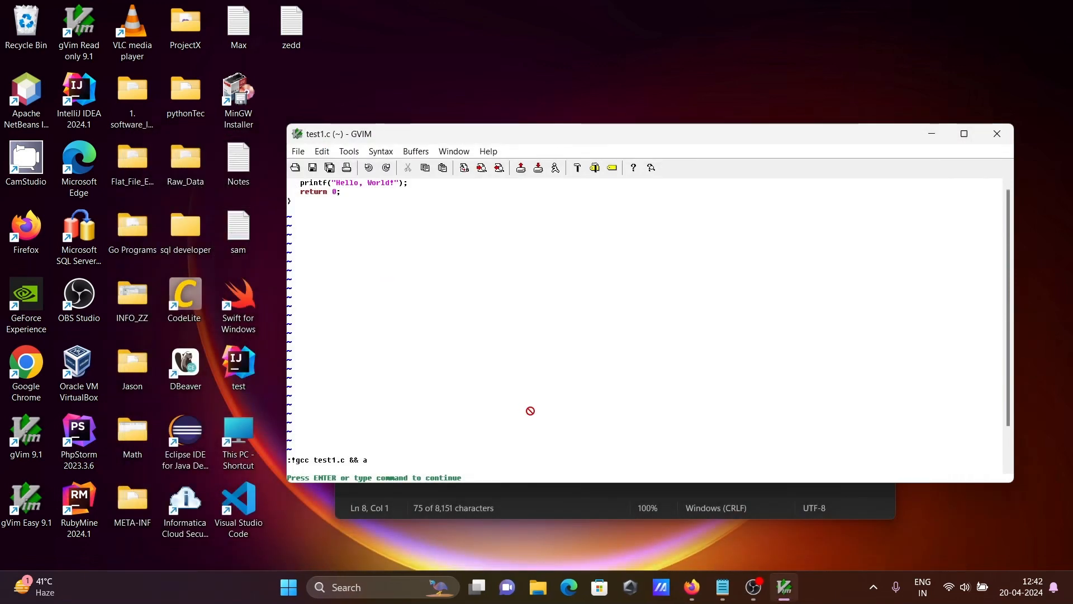
Step: Dismiss the finished run's continue prompt to return to editing test1.c
{"action": "left_click", "coordinate": [722, 586]}
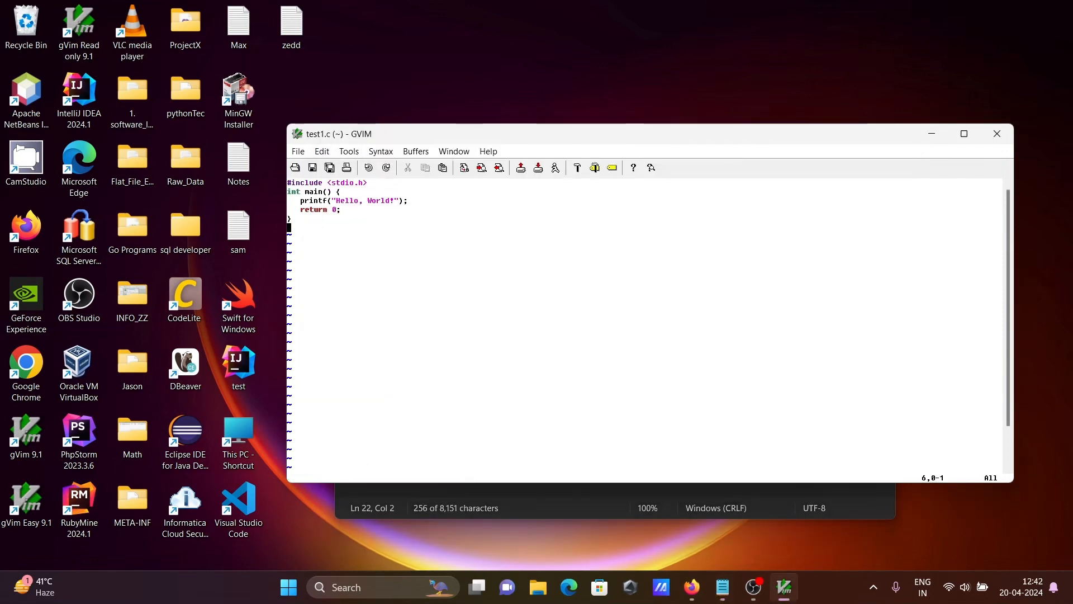
Step: Clear the Hello World code and paste in the two-integer addition program
{"action": "key", "text": "i"}
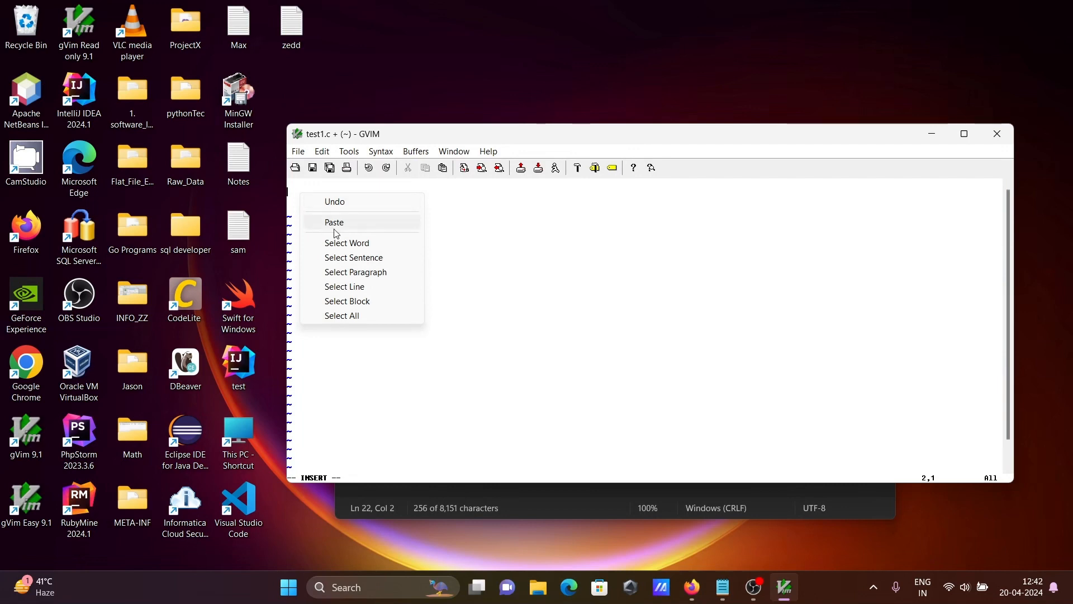
{"action": "left_click", "coordinate": [334, 221]}
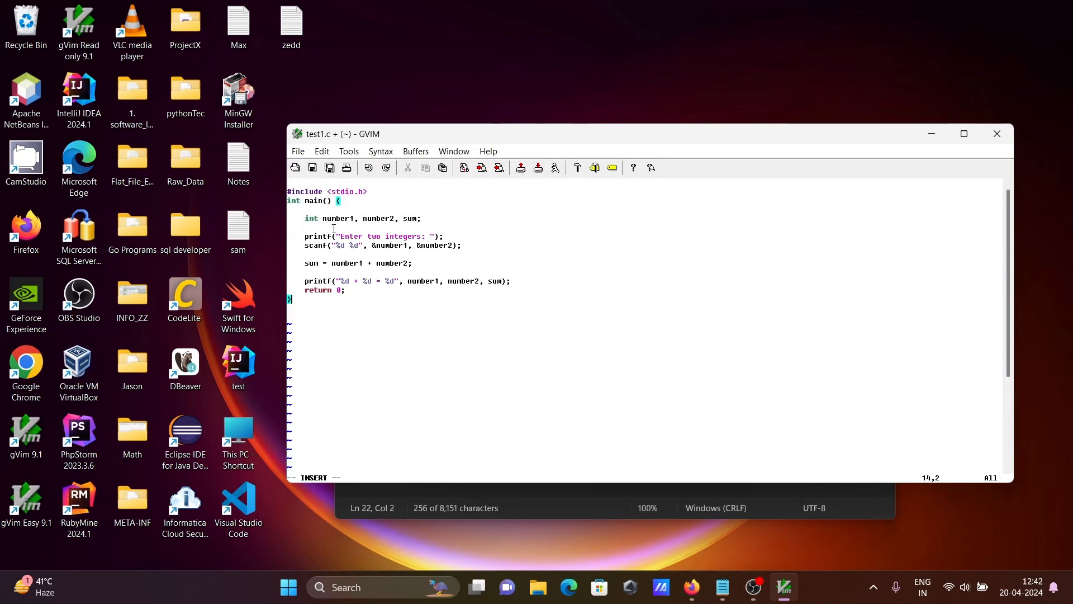
{"action": "mouse_move", "coordinate": [347, 454]}
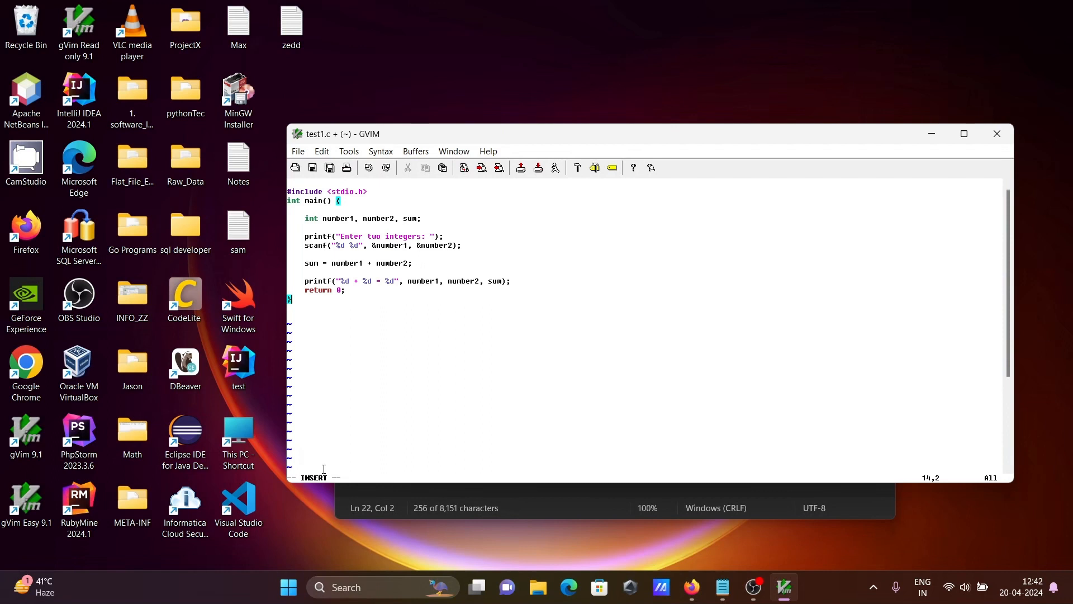
{"action": "key", "text": "Escape"}
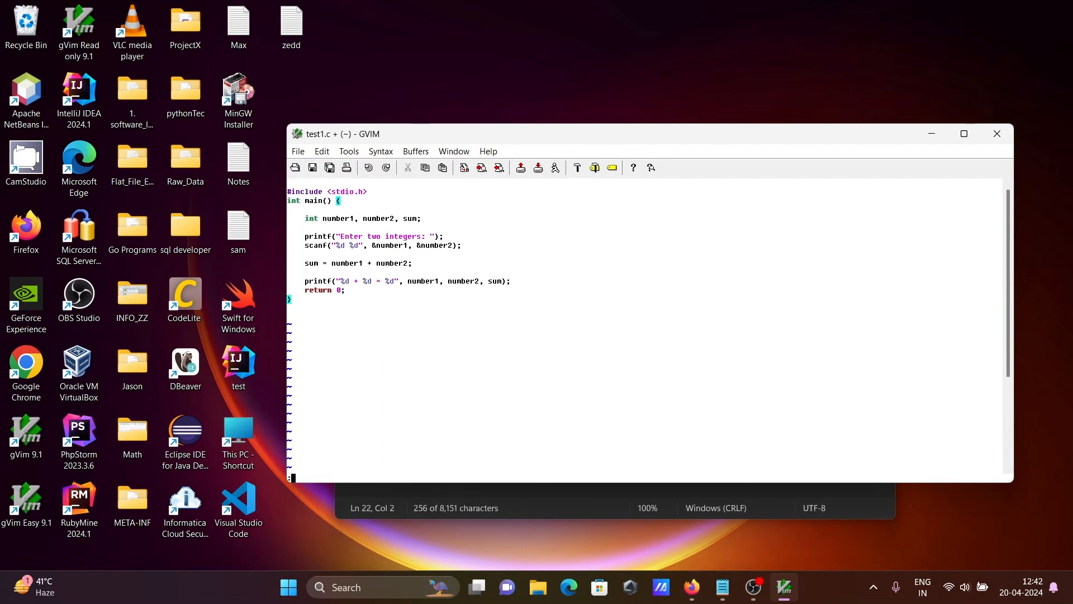
Step: Save the addition program as addition.c with :sav
{"action": "type", "text": ":sav"}
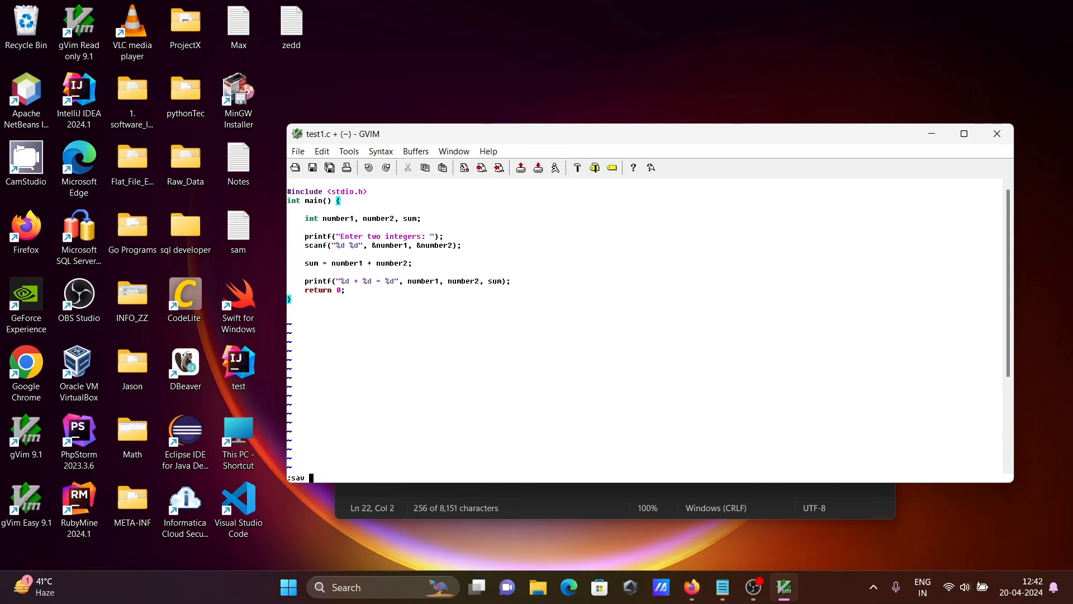
{"action": "type", "text": "add"}
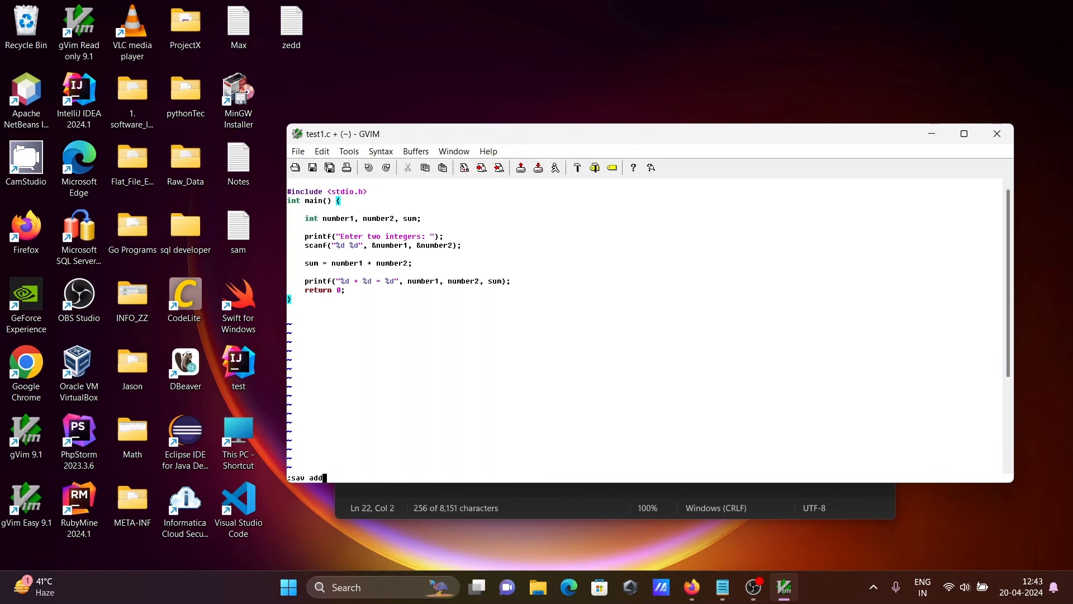
{"action": "type", "text": "itio"}
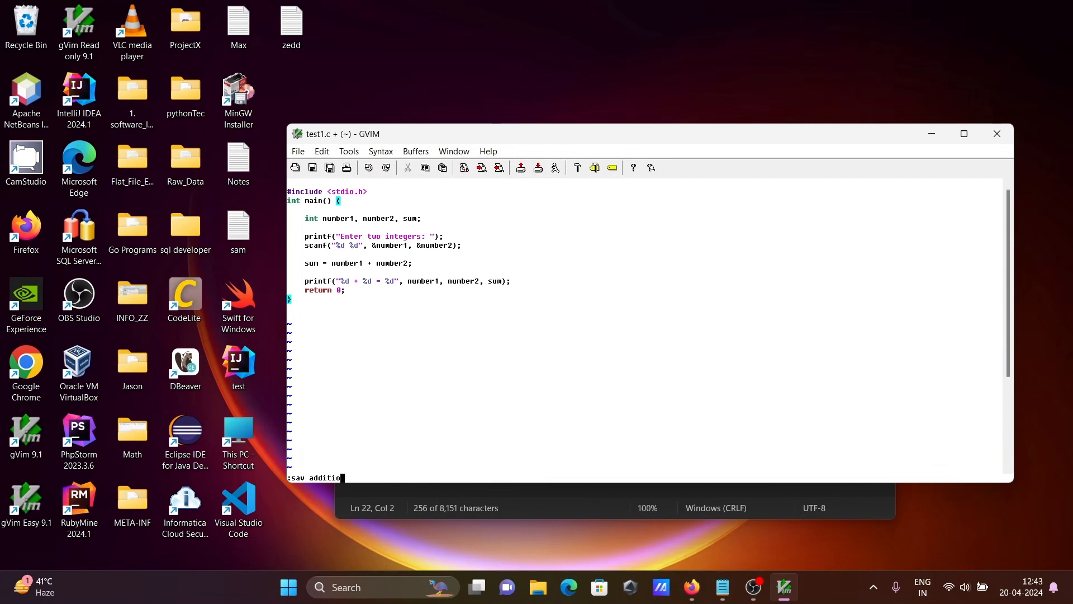
{"action": "type", "text": "n."}
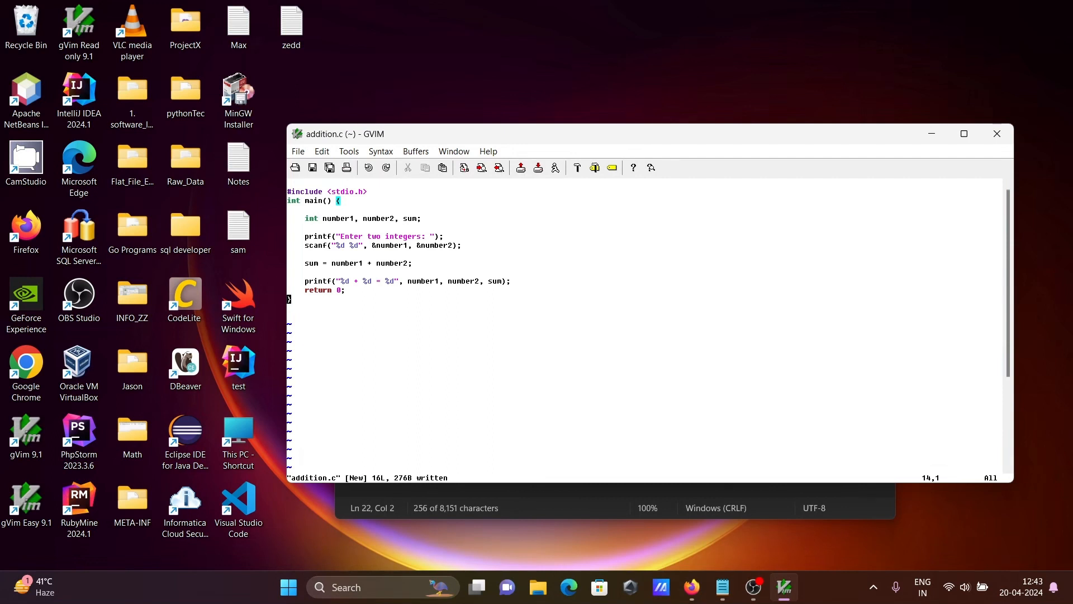
{"action": "mouse_move", "coordinate": [326, 140]}
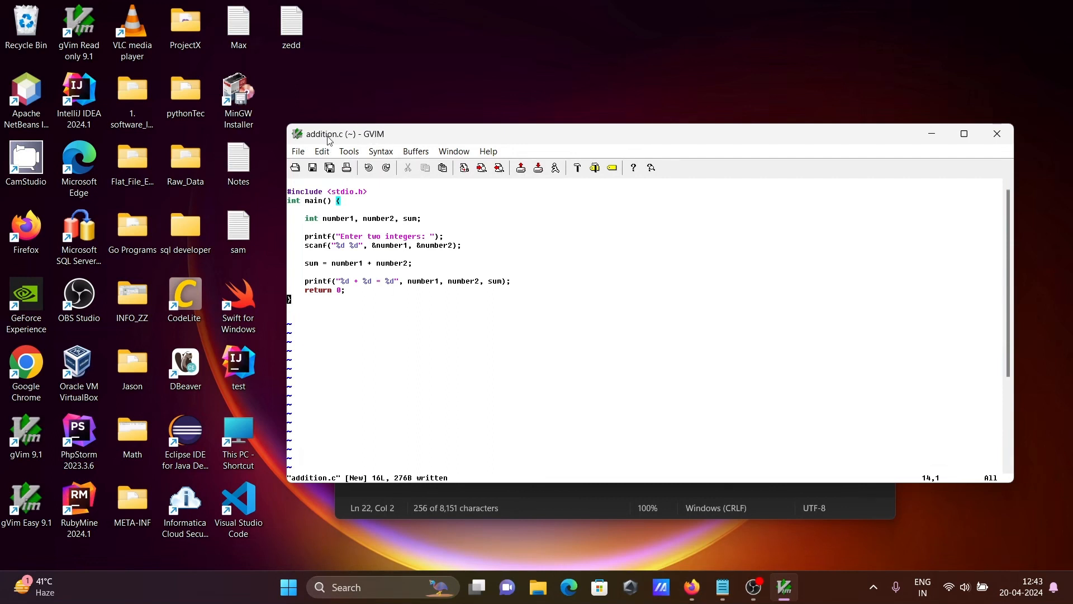
{"action": "mouse_move", "coordinate": [358, 347]}
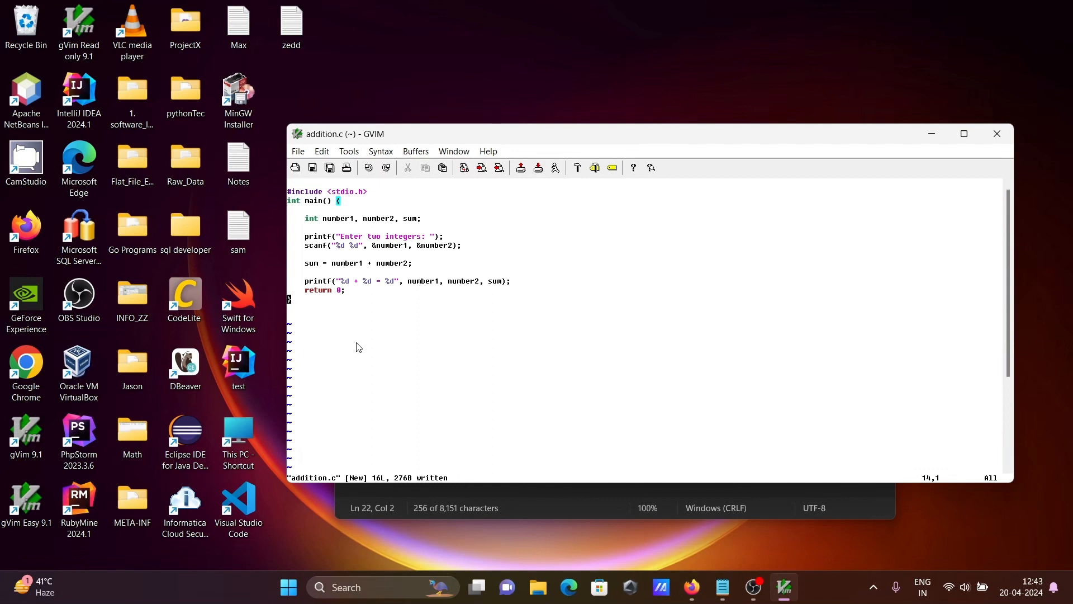
{"action": "type", "text": ":sav addition.c"}
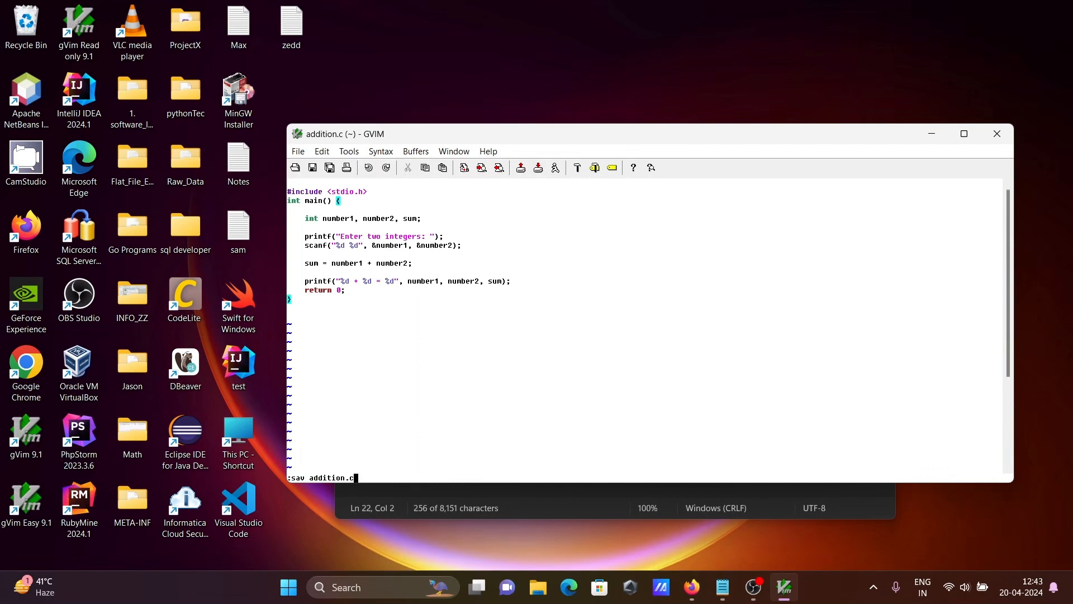
{"action": "type", "text": ":!gcc test1.c && a"}
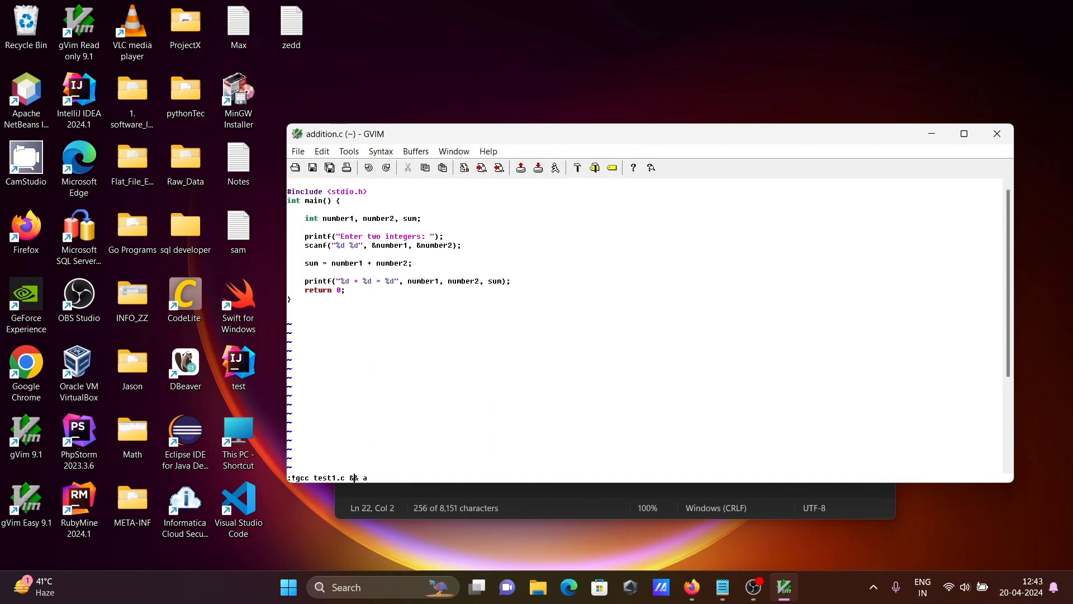